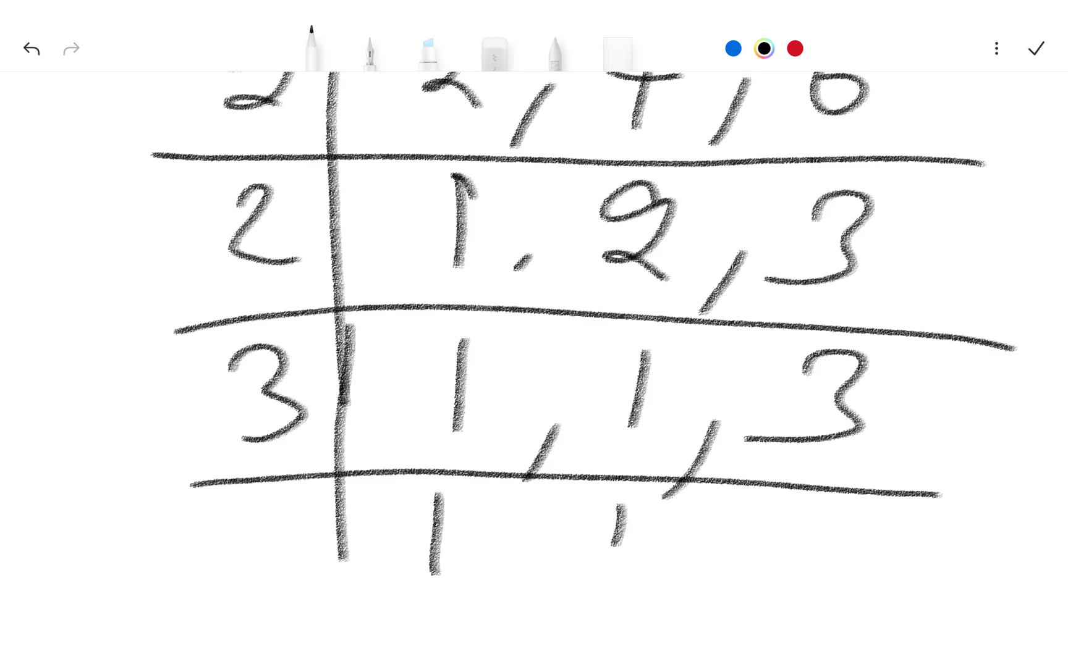
scroll(down, 3)
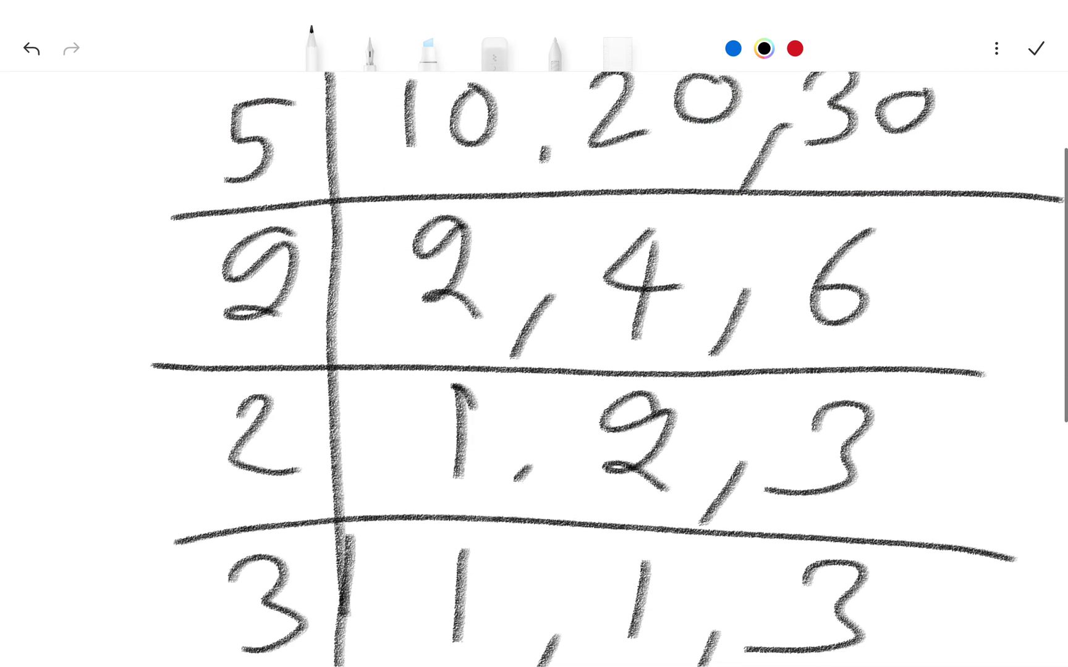
scroll(down, 3)
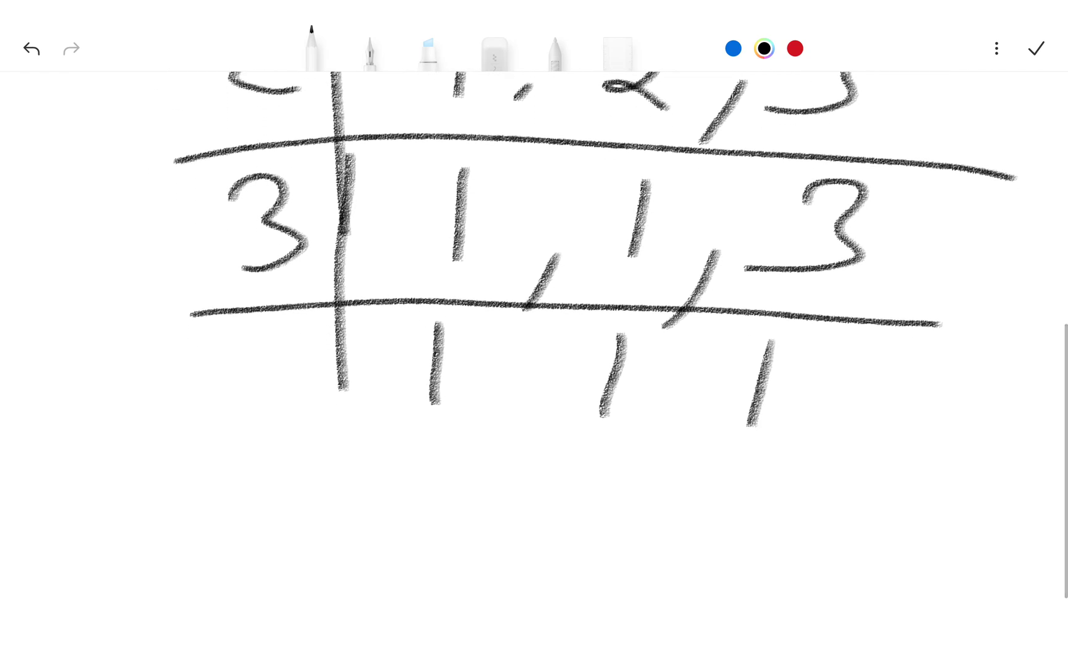
scroll(down, 3)
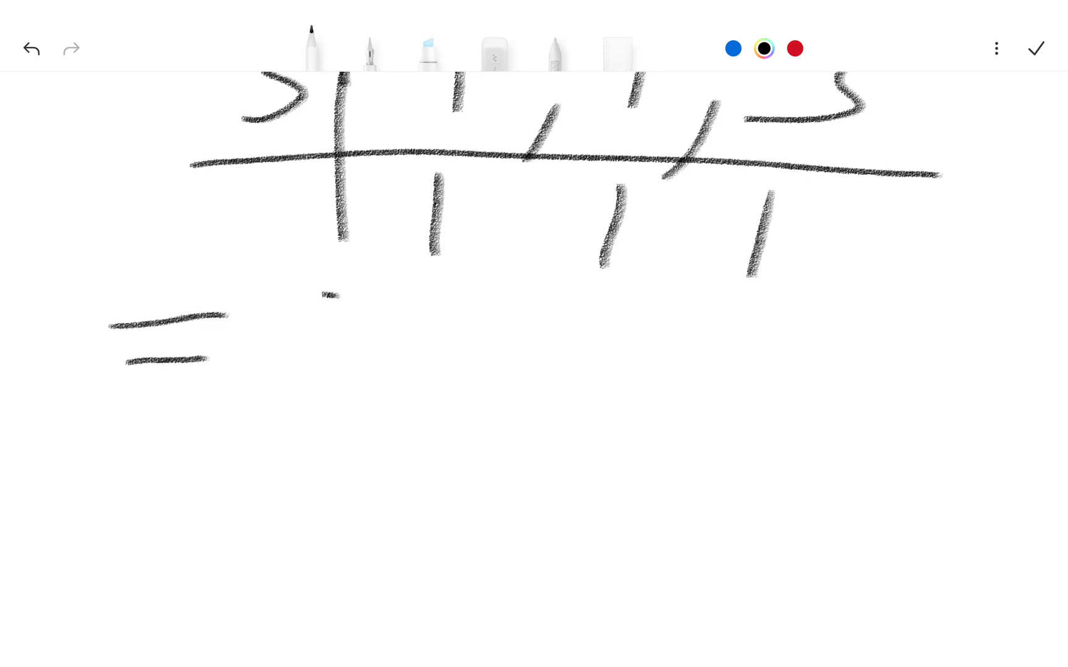